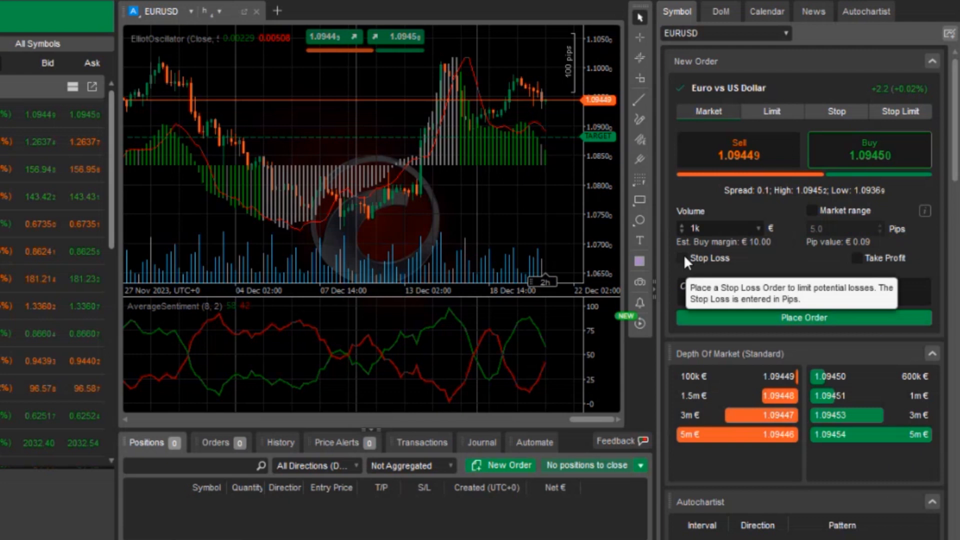
Buy 1k EURUSD at market without a preset stop loss and bring up the new position's actions
{"action": "left_click", "coordinate": [677, 258]}
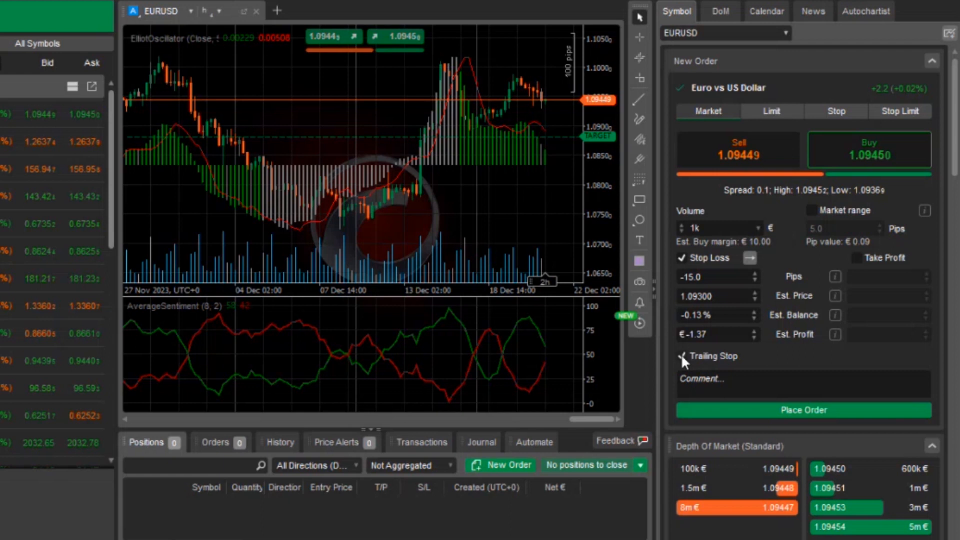
{"action": "left_click", "coordinate": [683, 258]}
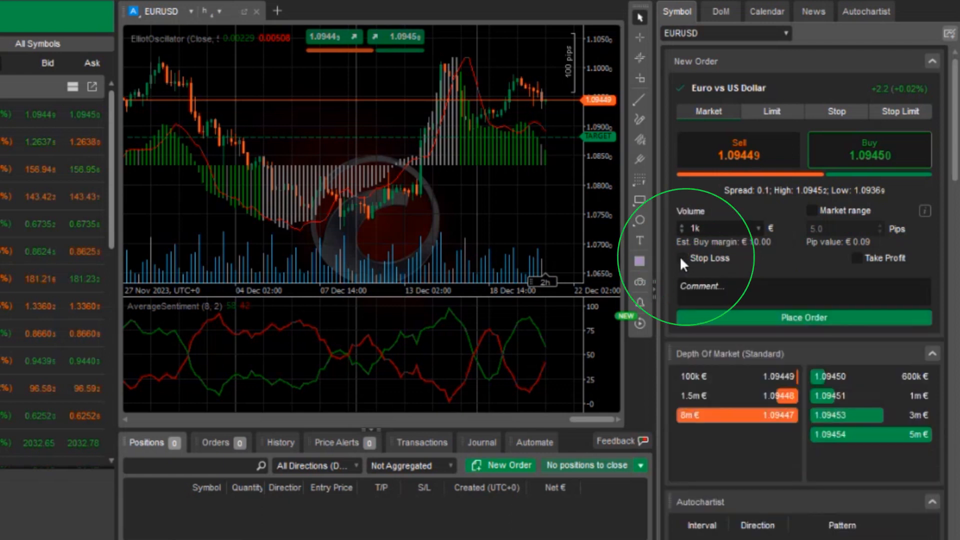
{"action": "left_click", "coordinate": [804, 317]}
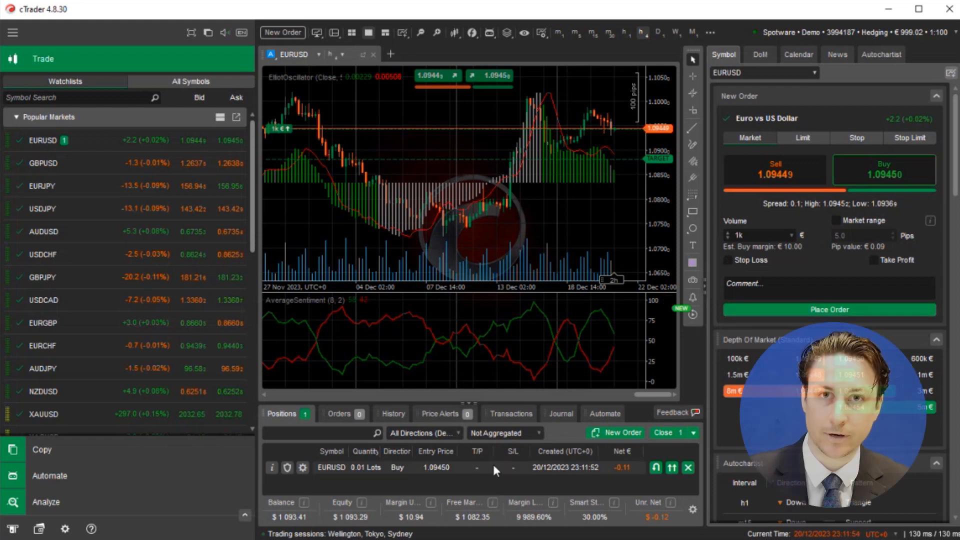
{"action": "right_click", "coordinate": [496, 467]}
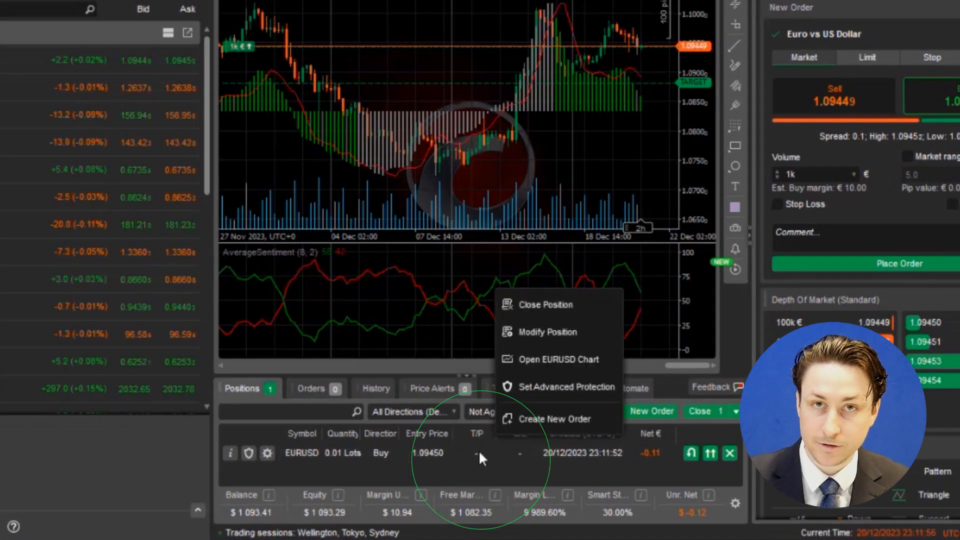
{"action": "mouse_move", "coordinate": [547, 331]}
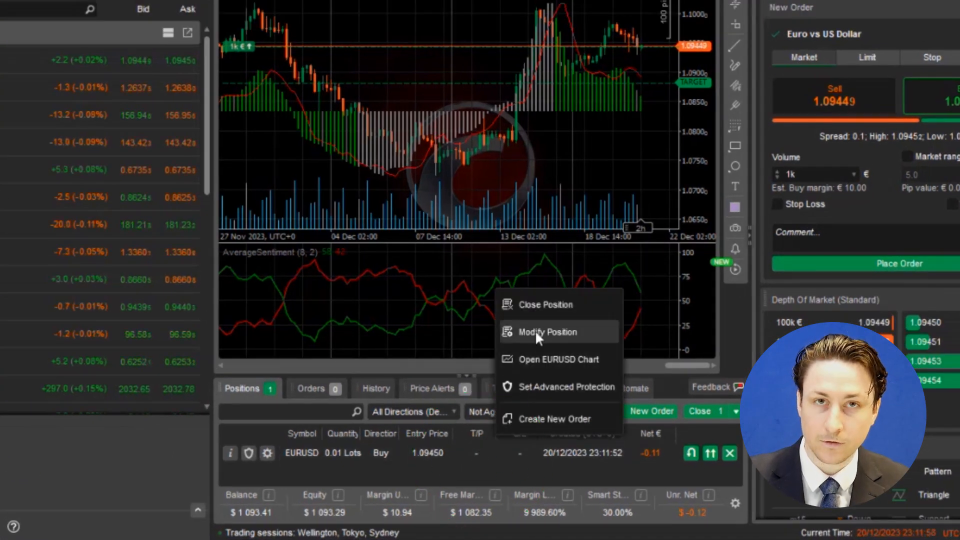
Modify the position with a -15 pip stop loss set to trail, and apply the protection
{"action": "left_click", "coordinate": [546, 331]}
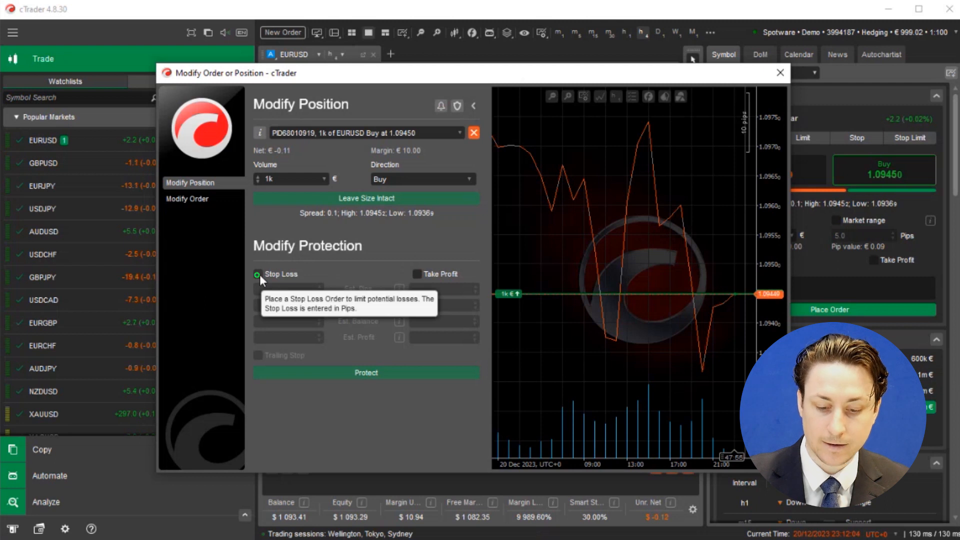
{"action": "left_click", "coordinate": [257, 274]}
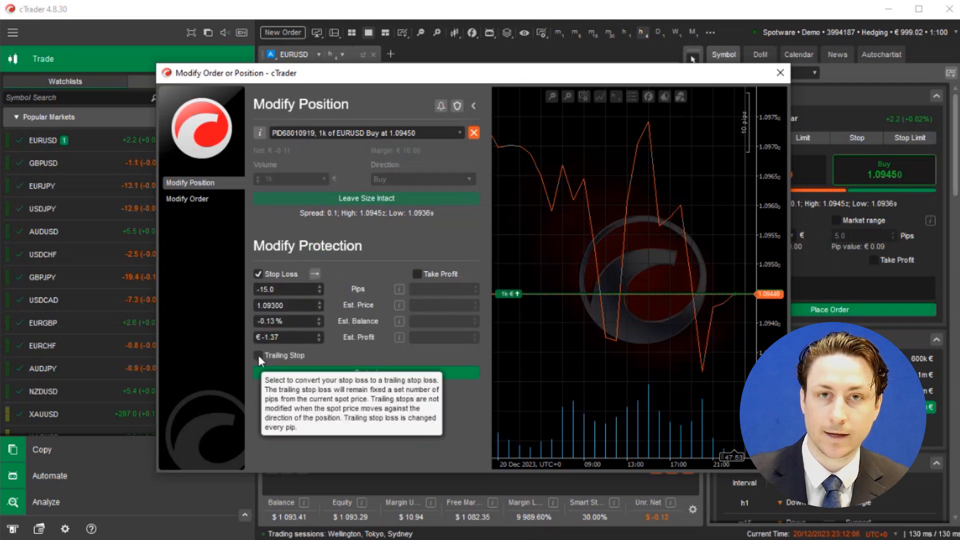
{"action": "left_click", "coordinate": [258, 355]}
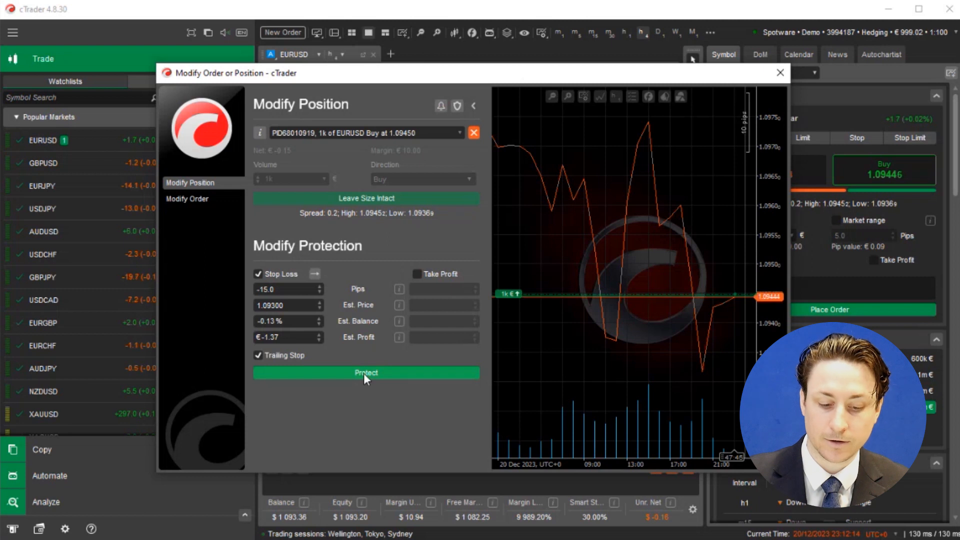
{"action": "left_click", "coordinate": [366, 372]}
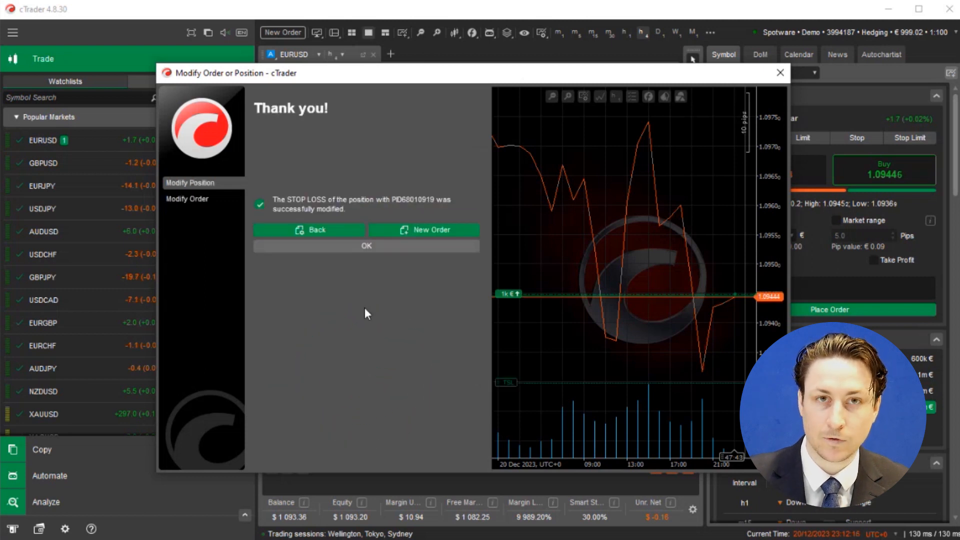